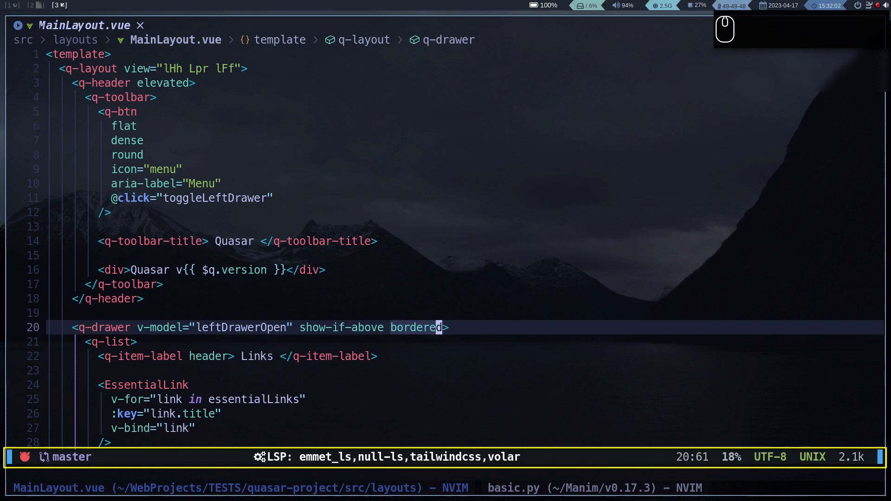
Step: Move through the MainLayout.vue template to show the indent guides
key("ctrl+alt+l")
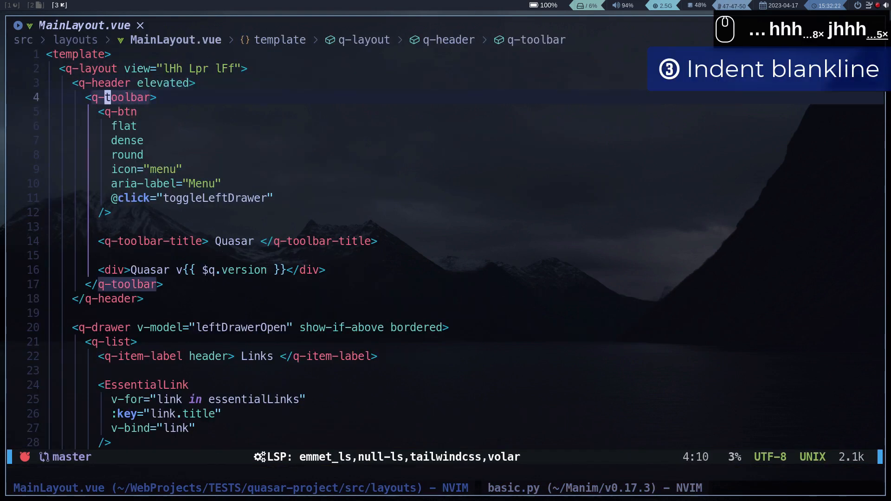
key("k")
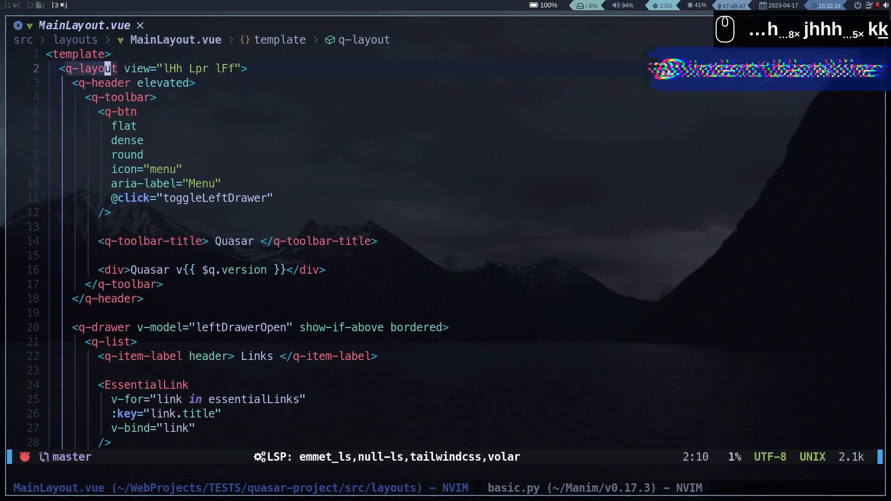
key("j")
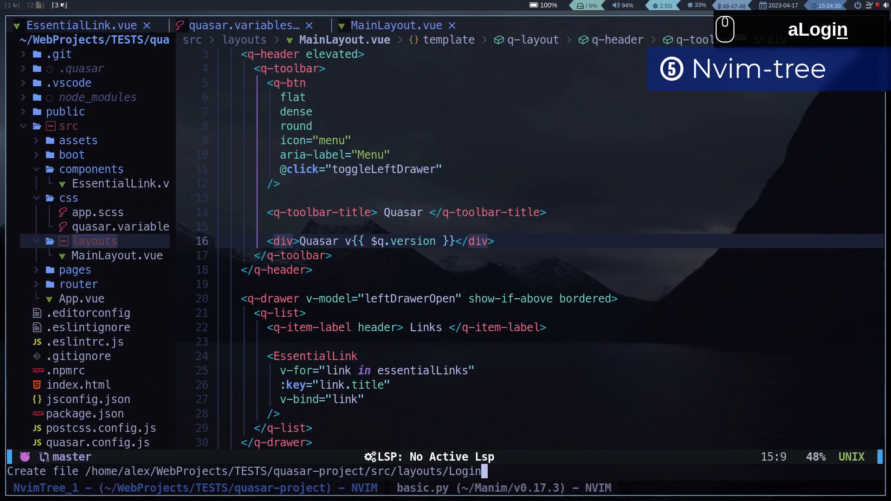
Step: Create Login/UserLogin.vue under src/layouts from the file tree
type("/UserLogi")
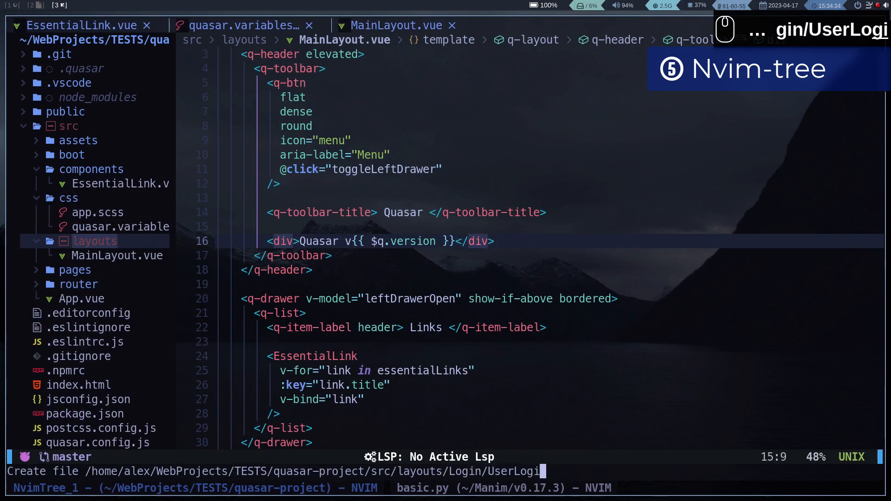
type("n.vue")
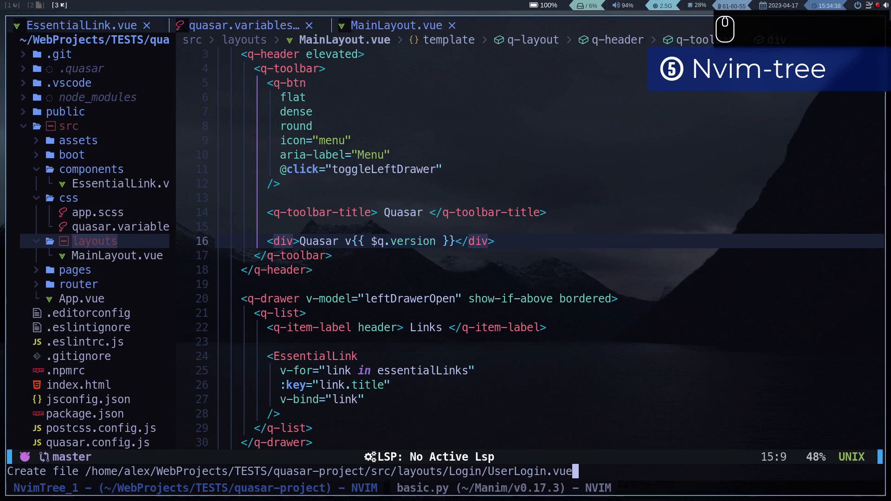
key("Return")
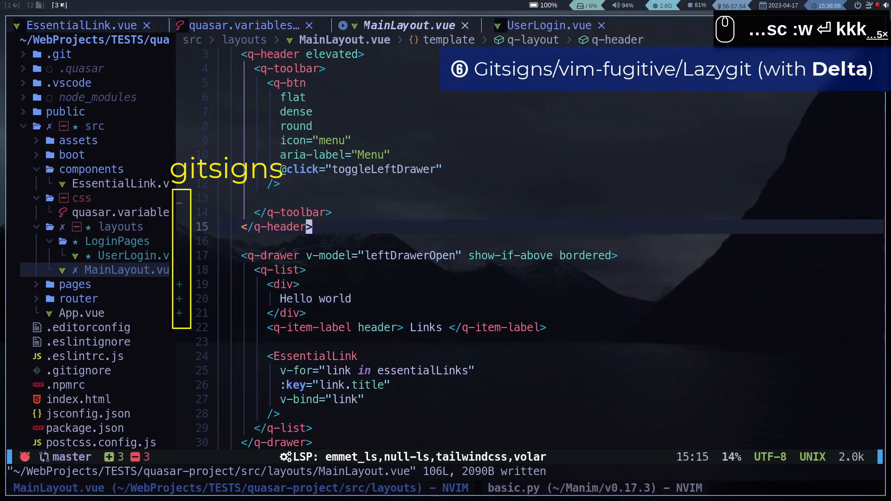
Step: Show a side-by-side git diff of MainLayout.vue with Gvdiffsplit and review the changes
type("Gvdiffsplit")
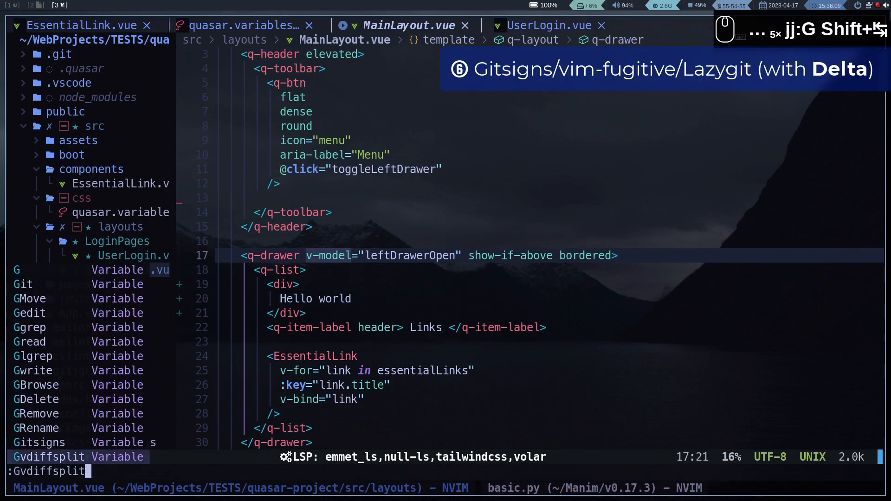
type("LazyGit")
key("Return")
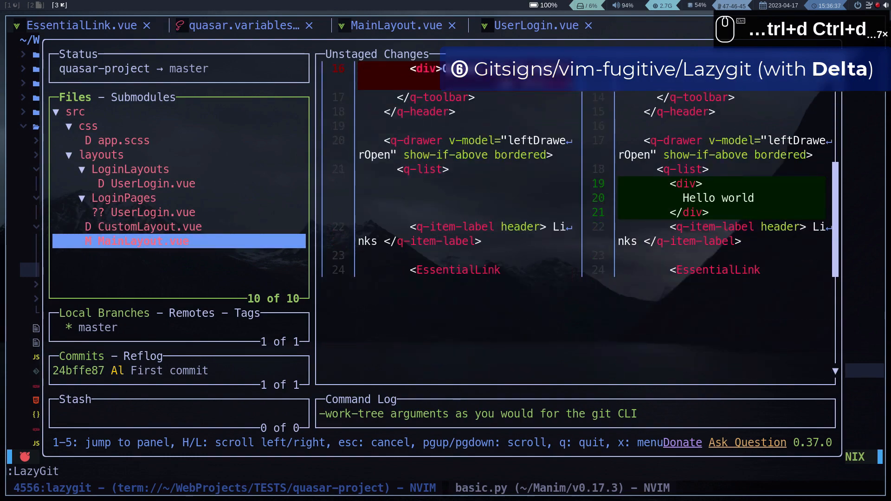
scroll("up", 3)
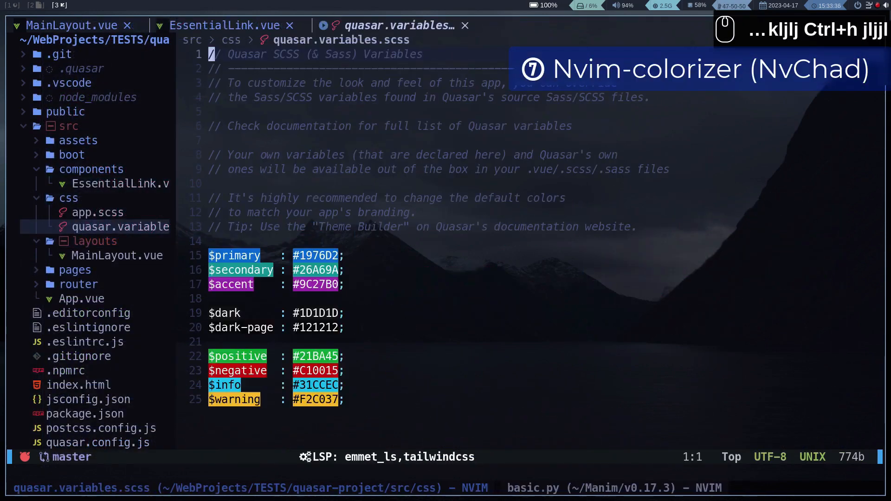
Step: Move through quasar.variables.scss to show its colour values tinted by nvim-colorizer
key("j")
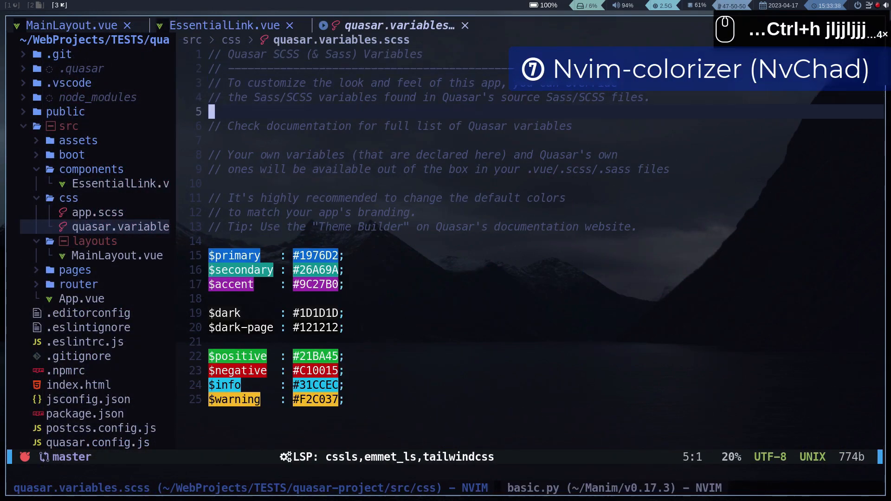
key("j")
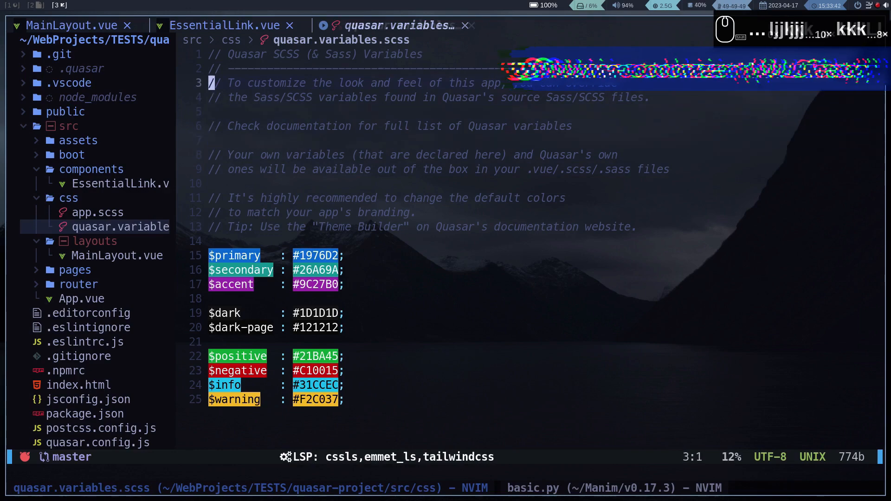
Step: Switch to the MainLayout.vue buffer and cycle to a neighbouring open buffer
left_click(74, 25)
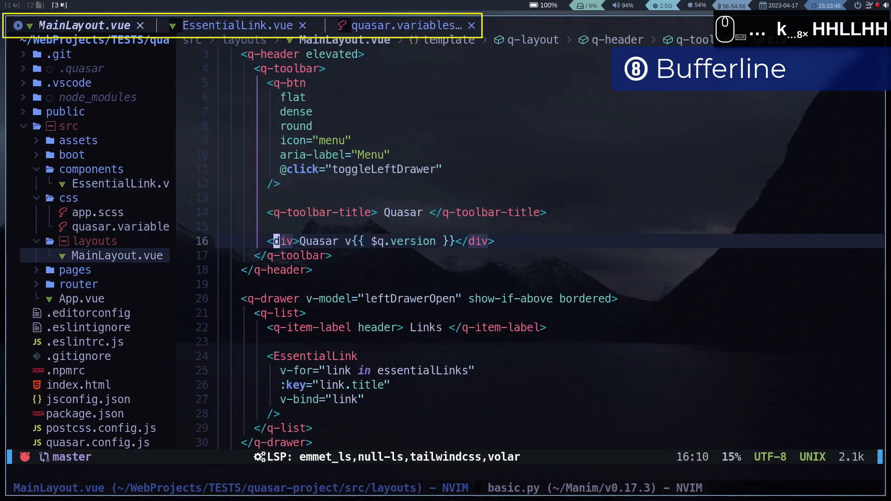
key("H")
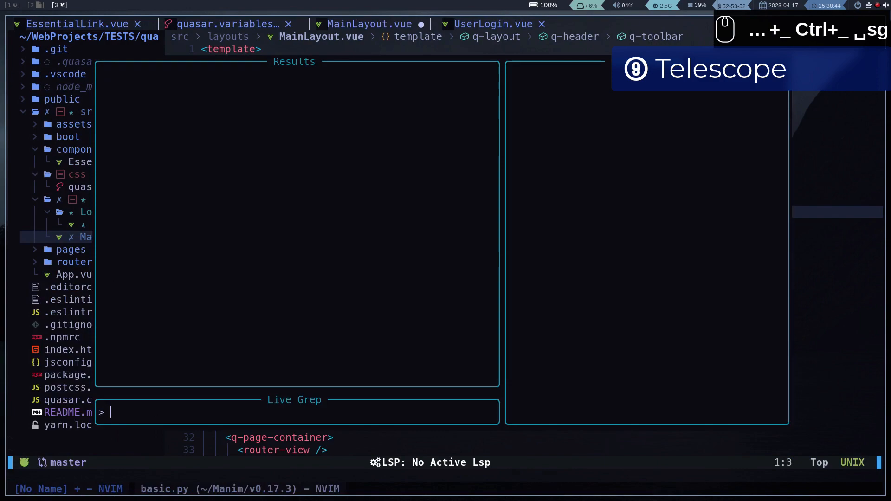
Step: Live-grep the project for 'define', then browse the file finder's results
type("def")
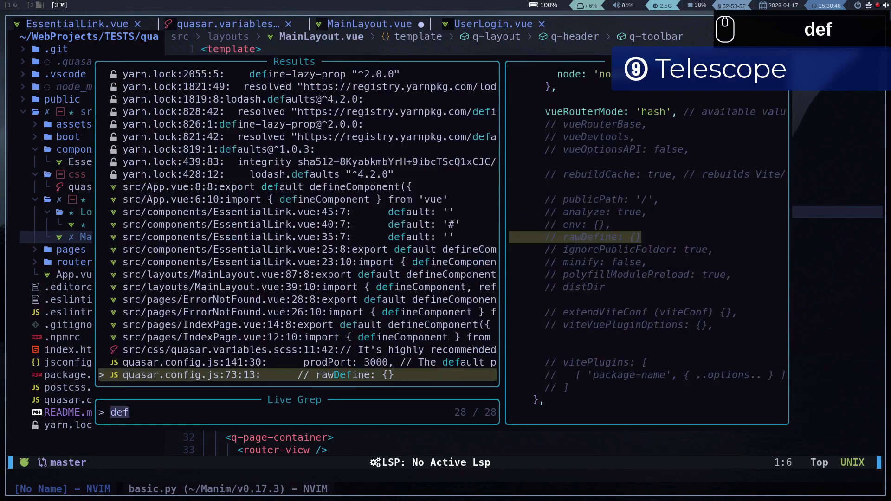
type("ine")
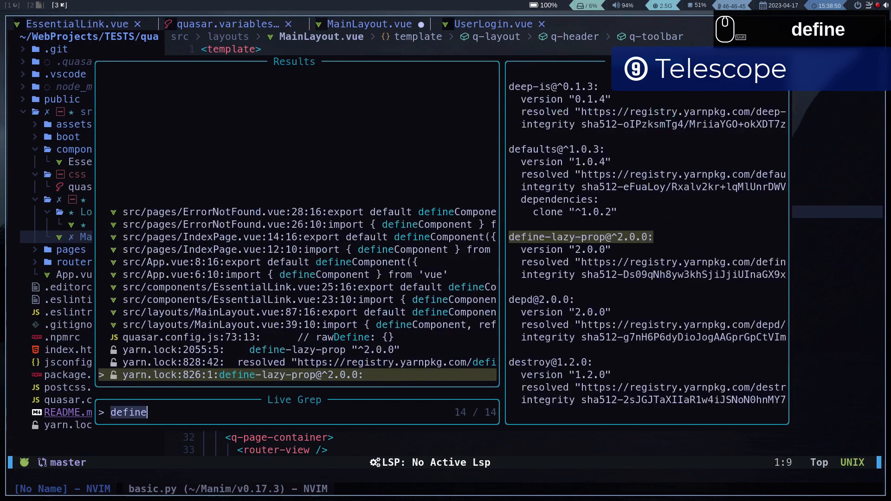
type("C")
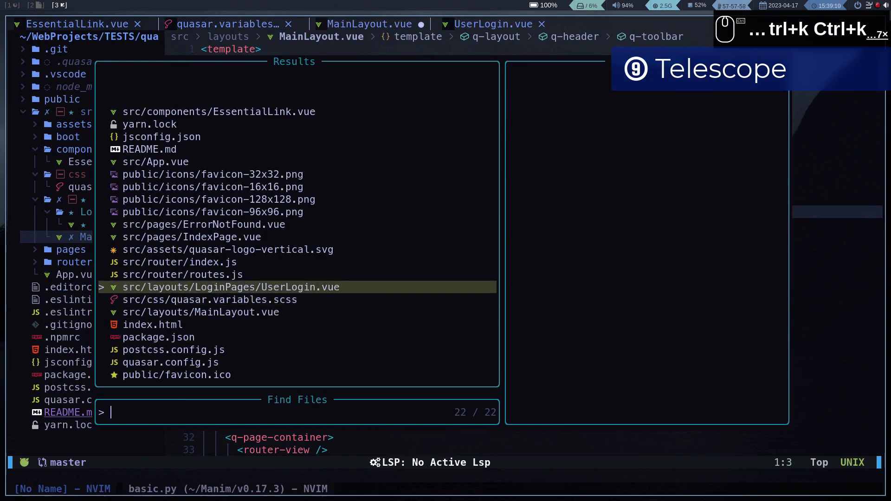
key("Up")
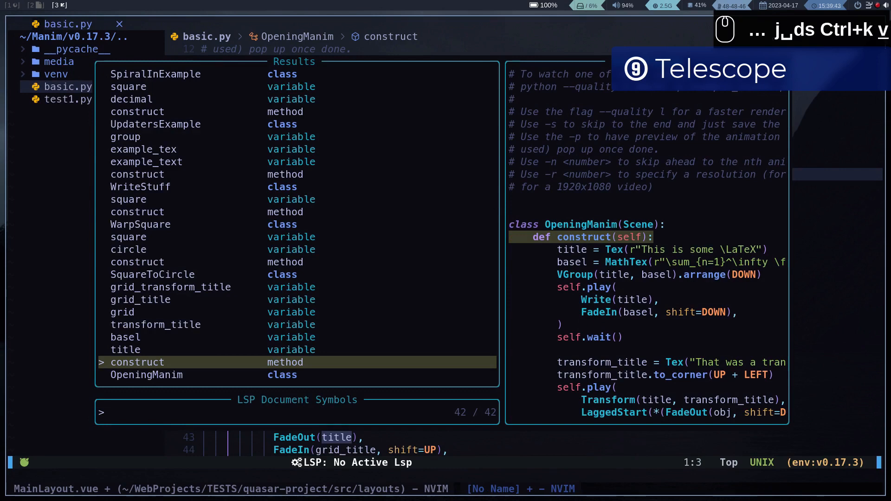
Step: Search document symbols for 'square' and jump to it in UpdatersExample's construct method
type("variable")
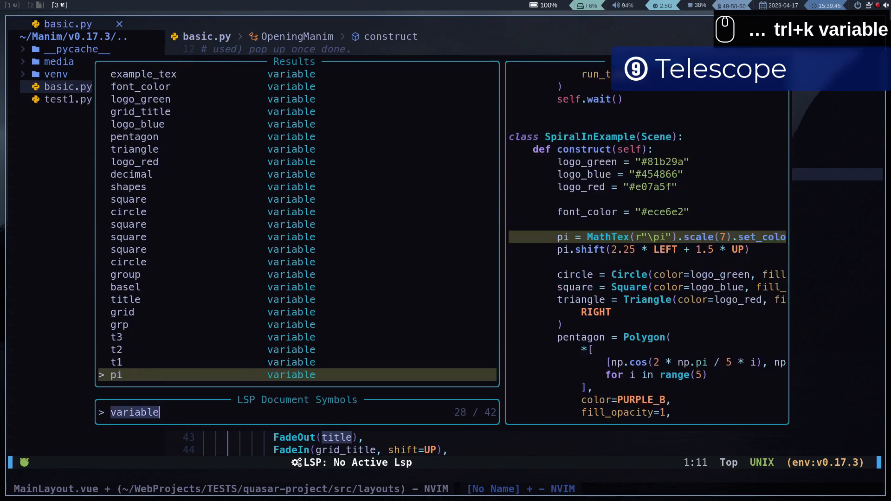
key("BackSpace")
type("s")
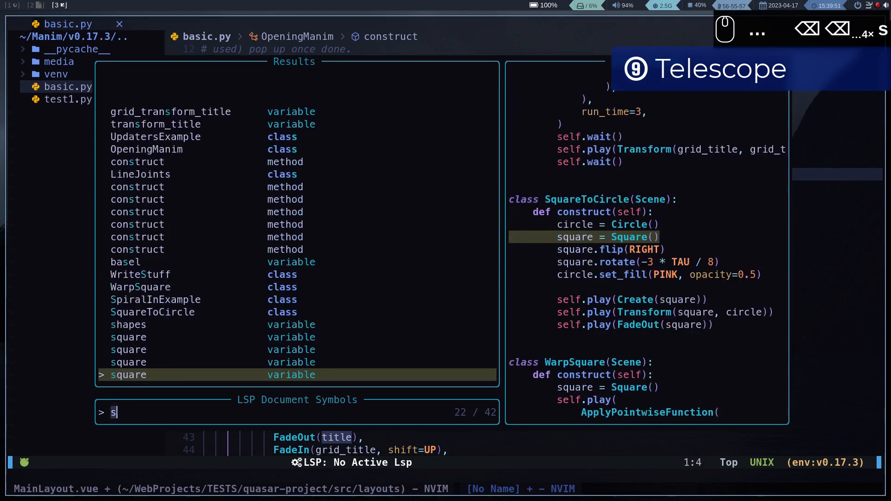
type("quare")
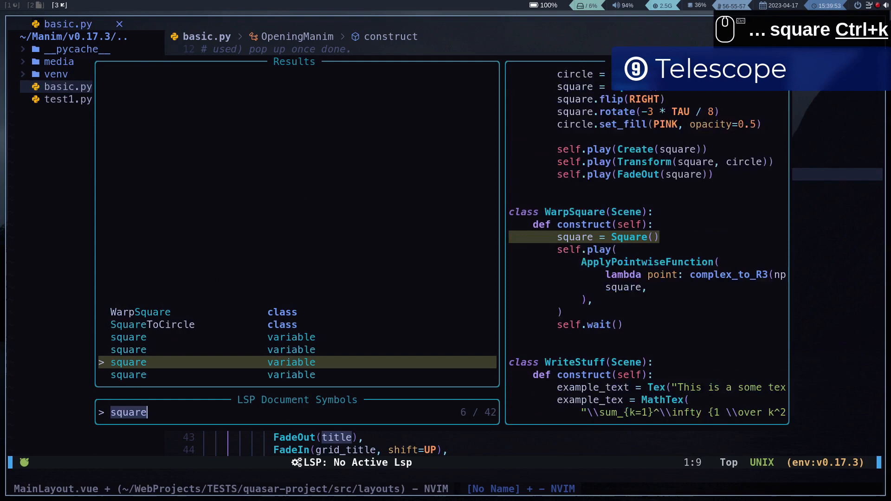
key("Up")
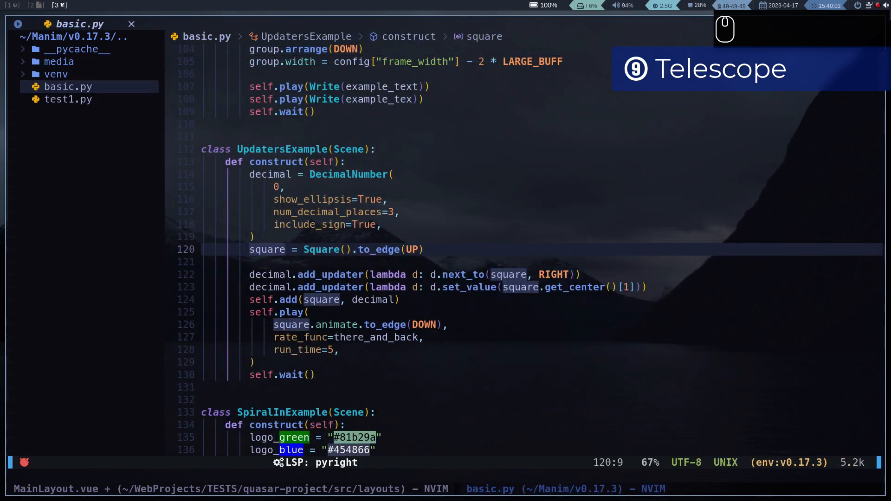
key("Alt+s")
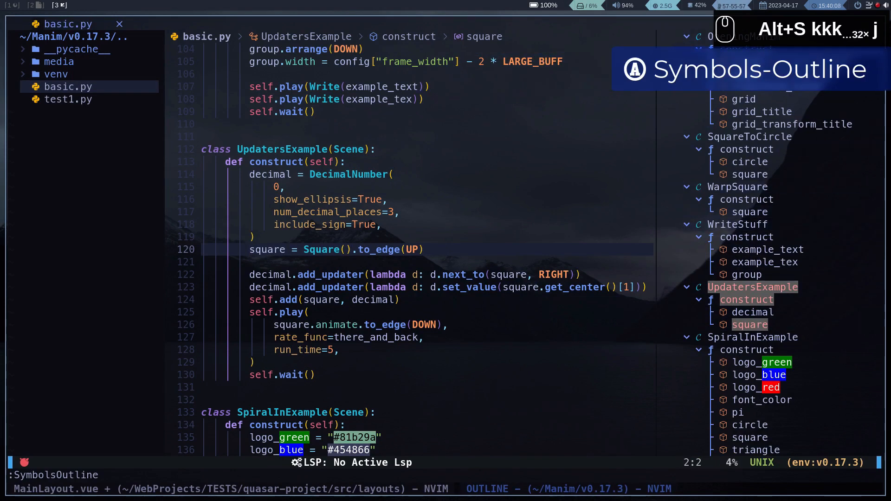
Step: Rename the LineJoints variable t1 to t_first via LSP rename
scroll("down", 3)
type("t")
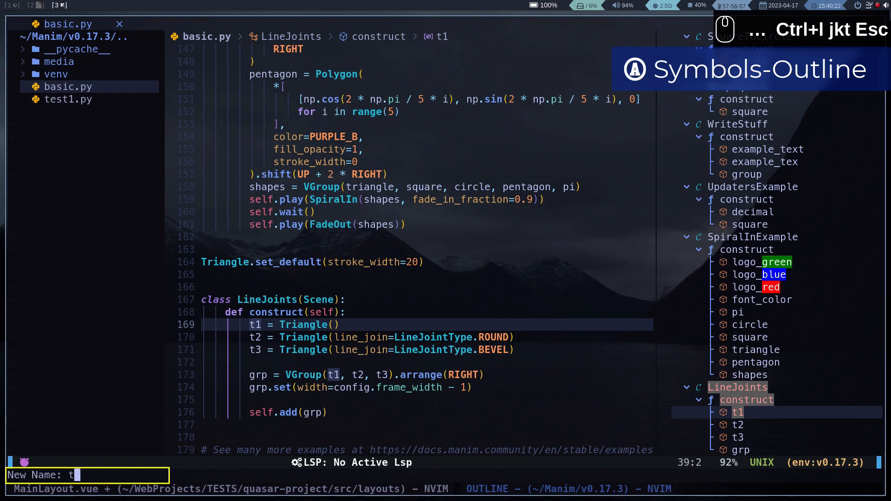
type("_first")
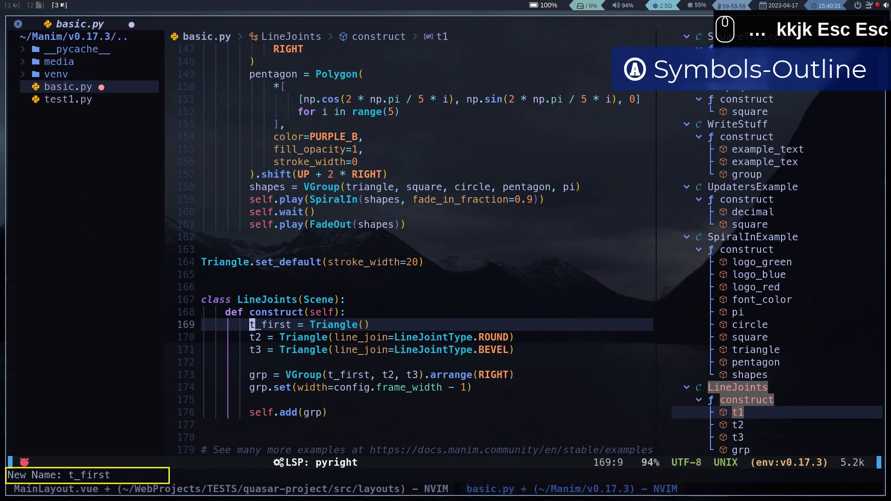
key("Return")
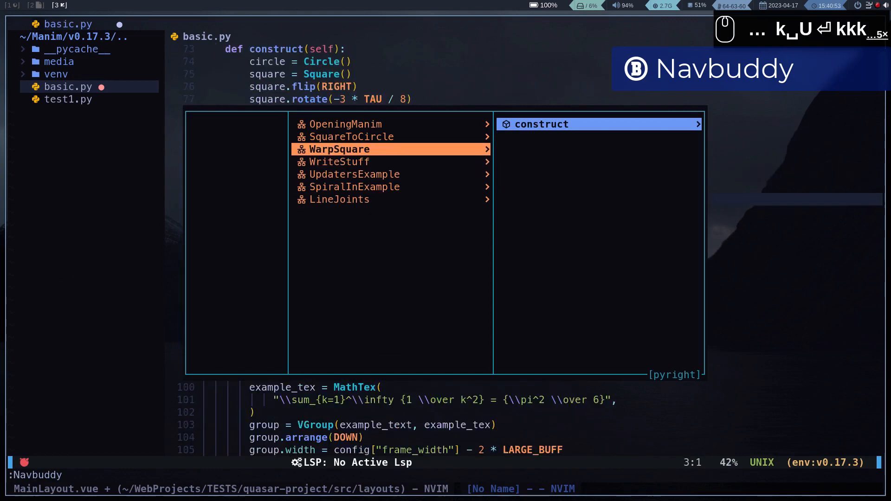
Step: Move through the classes listed in the Navbuddy navigation popup
key("j")
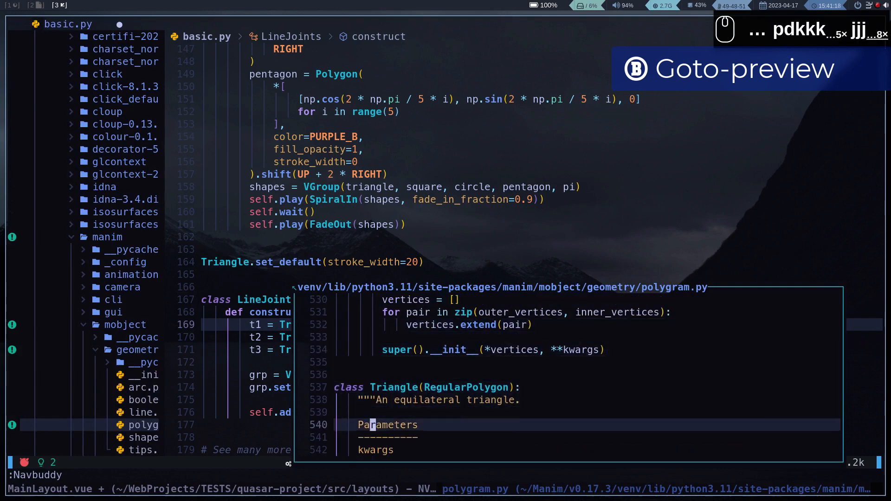
Step: Scroll through the floating preview of manim's Triangle class definition
scroll("down", 3)
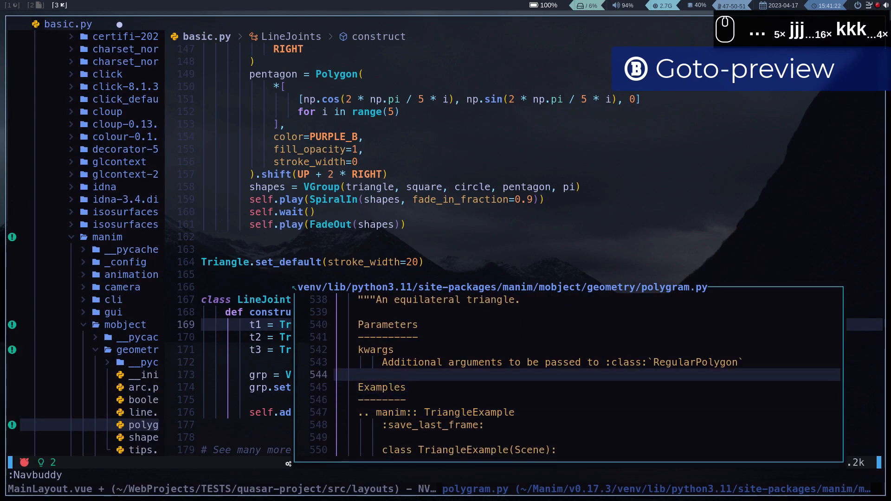
scroll("up", 3)
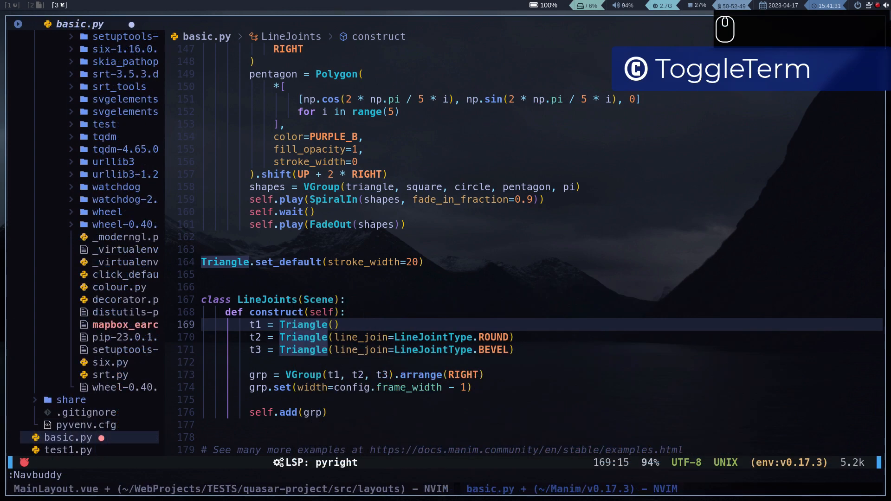
key("Alt+f")
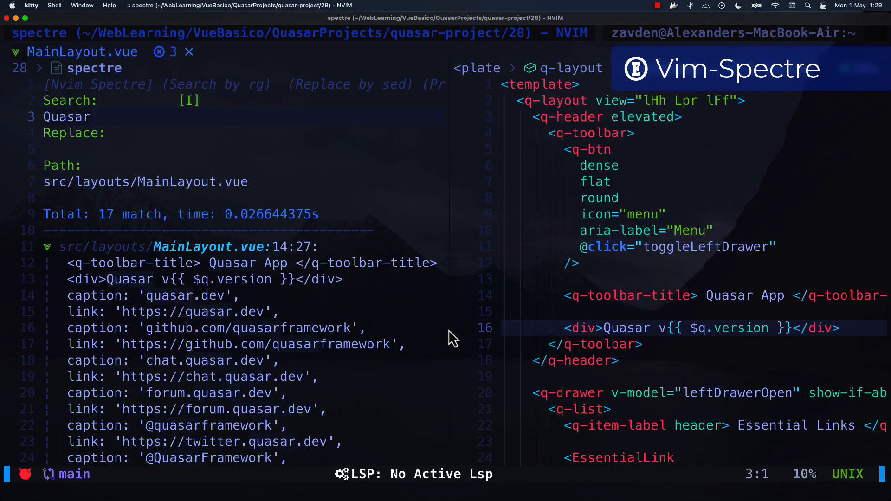
Step: Enter OtherFramework as the Spectre replacement text for the Quasar search
scroll("down", 3)
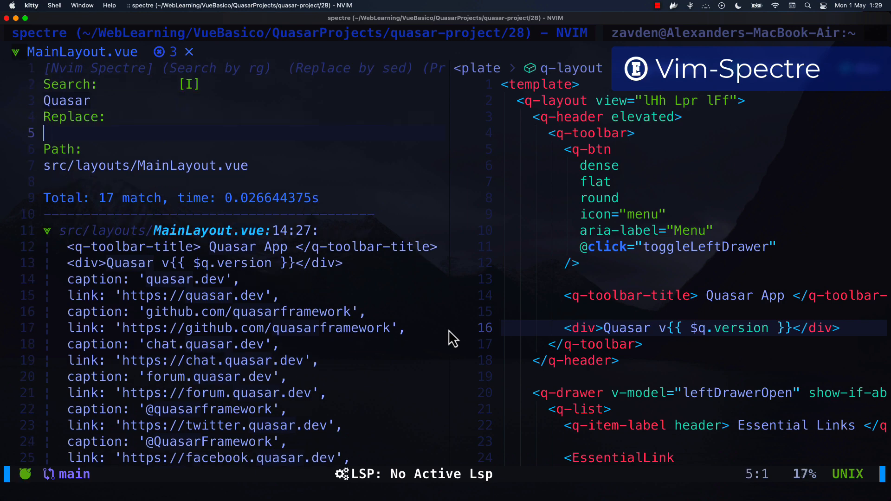
type("OtherFram")
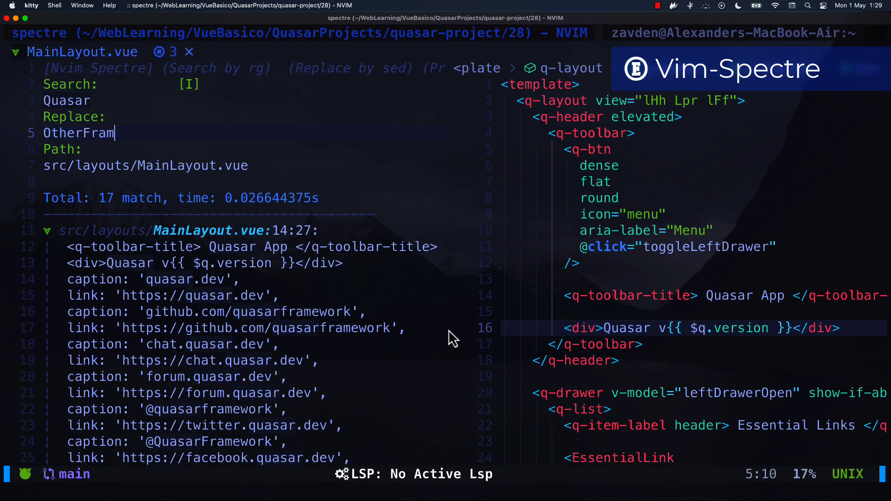
type("ework")
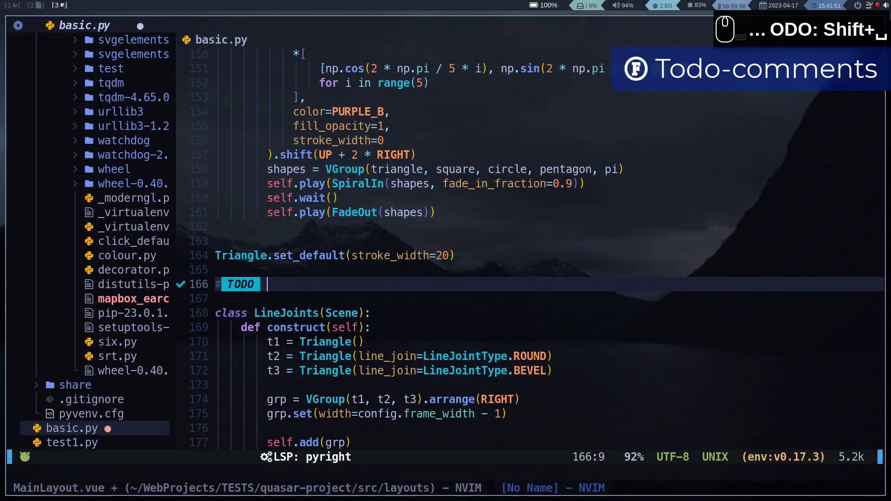
Step: Write the comments '# TODO: Todo message' and '# NOTE: Test this' above class LineJoints
type("Todo message")
left_click(546, 298)
type("# WARNING This is a problem")
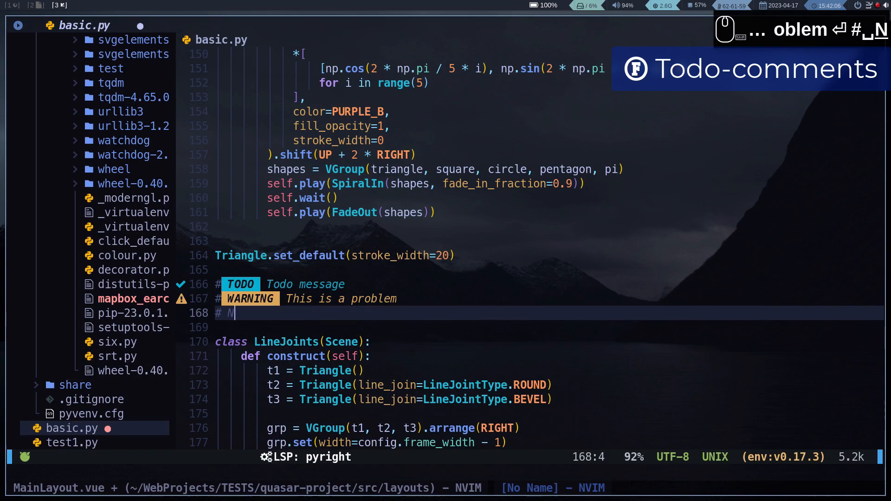
type("NOTE: Test this")
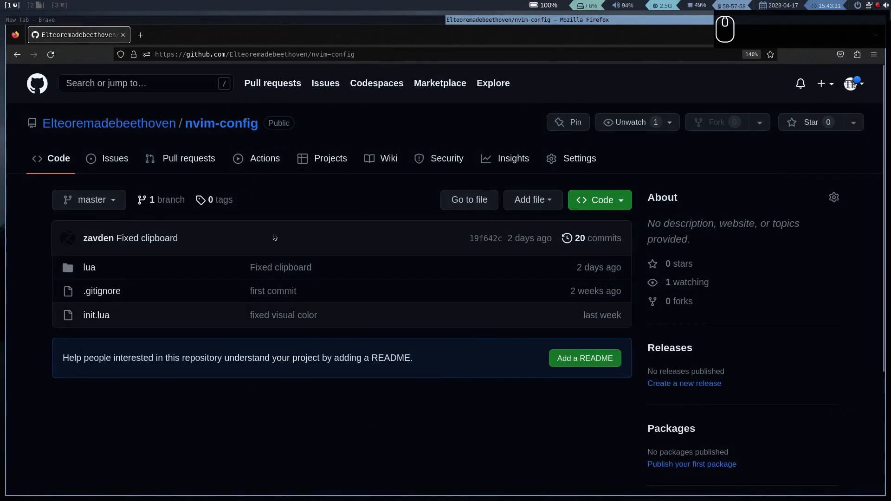
Step: Reveal the nvim-config branch list showing only master, then dismiss it unchanged
left_click(89, 200)
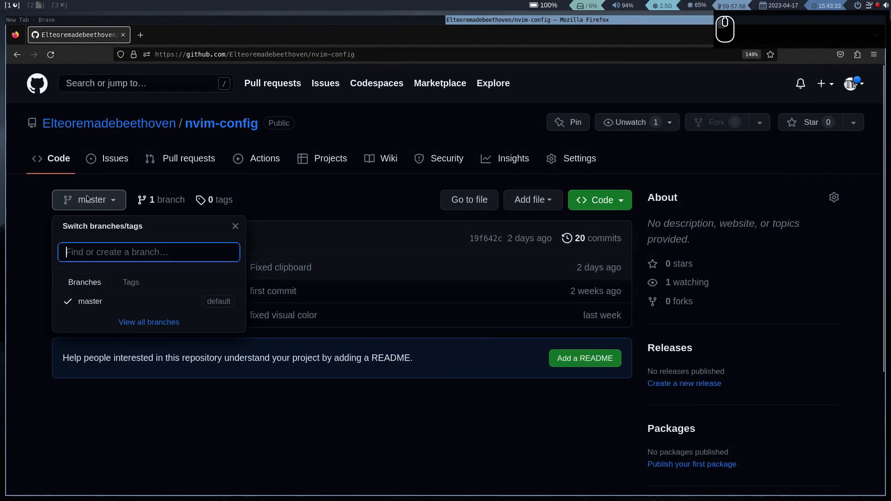
left_click(247, 231)
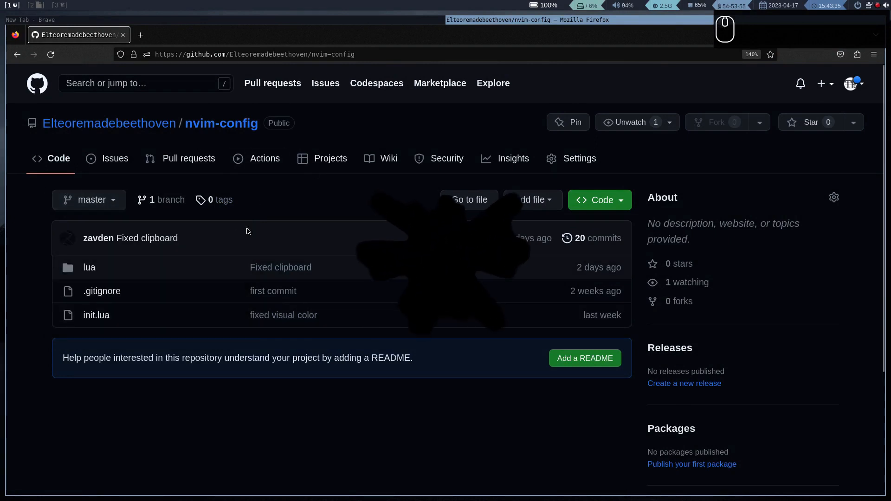